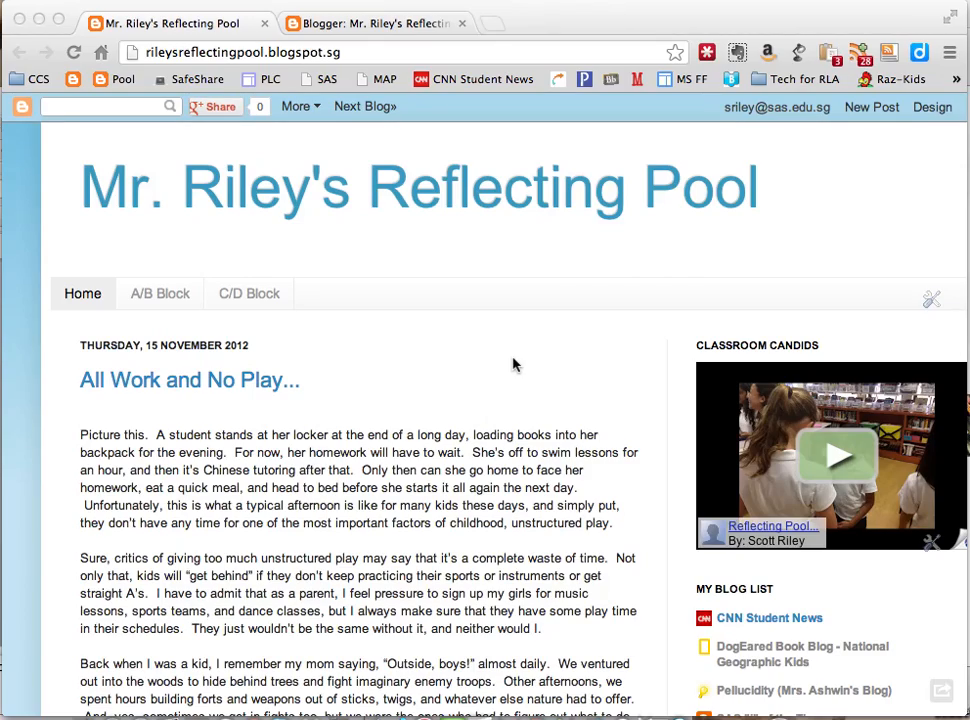
# Step: Scroll down through the 'All Work and No Play...' blog post to read it
pyautogui.scroll(-3)
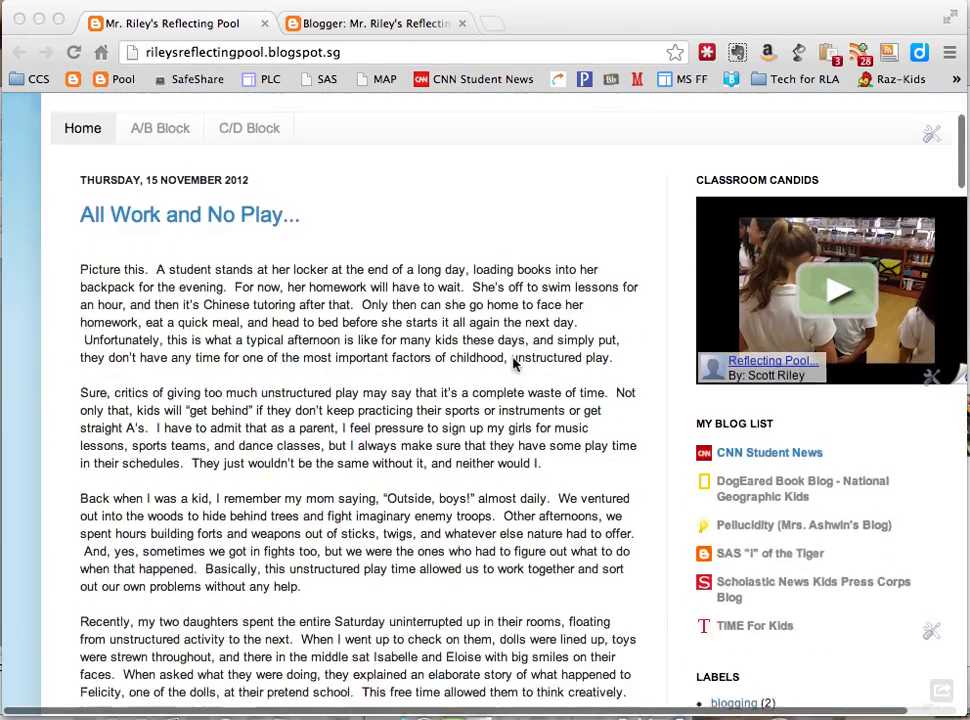
pyautogui.scroll(-3)
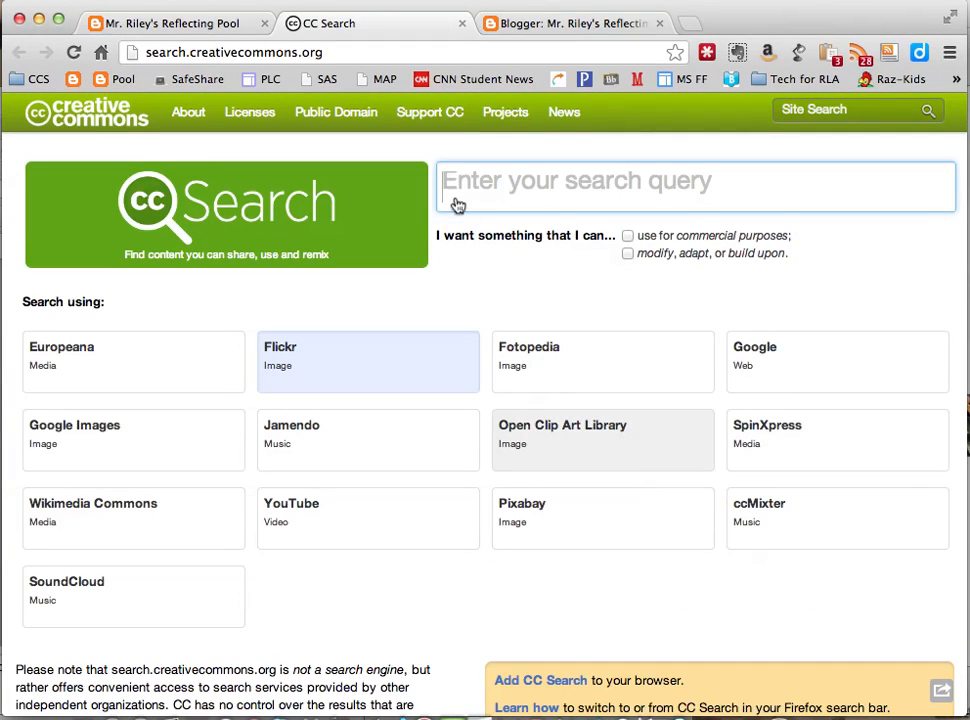
# Step: Search Creative Commons for 'kids playing' and send the query to Flickr
pyautogui.click(694, 186)
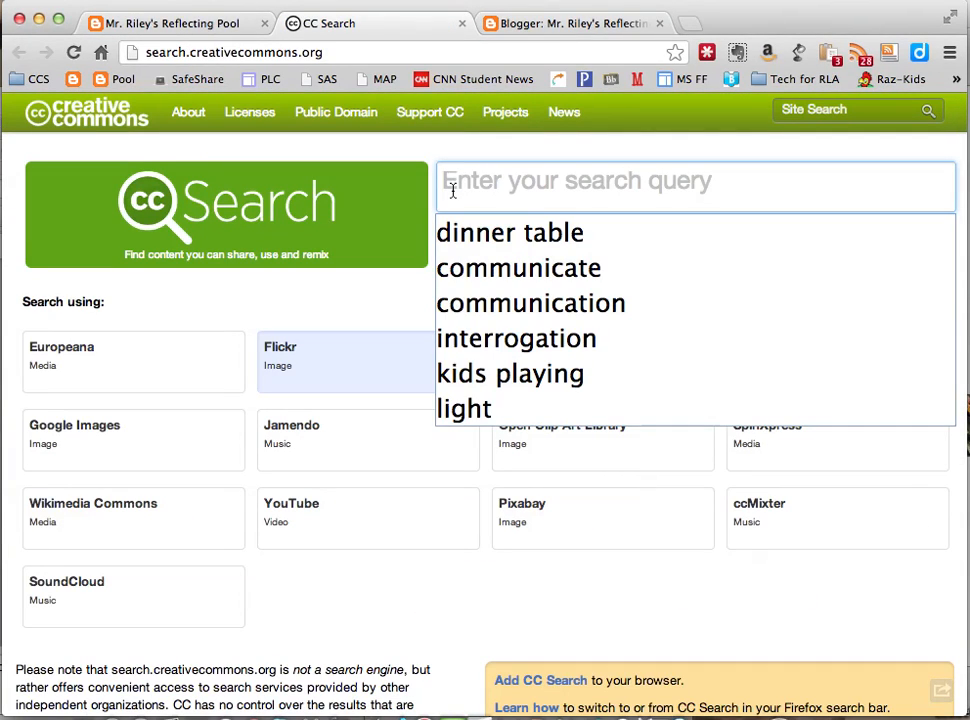
pyautogui.write('kids')
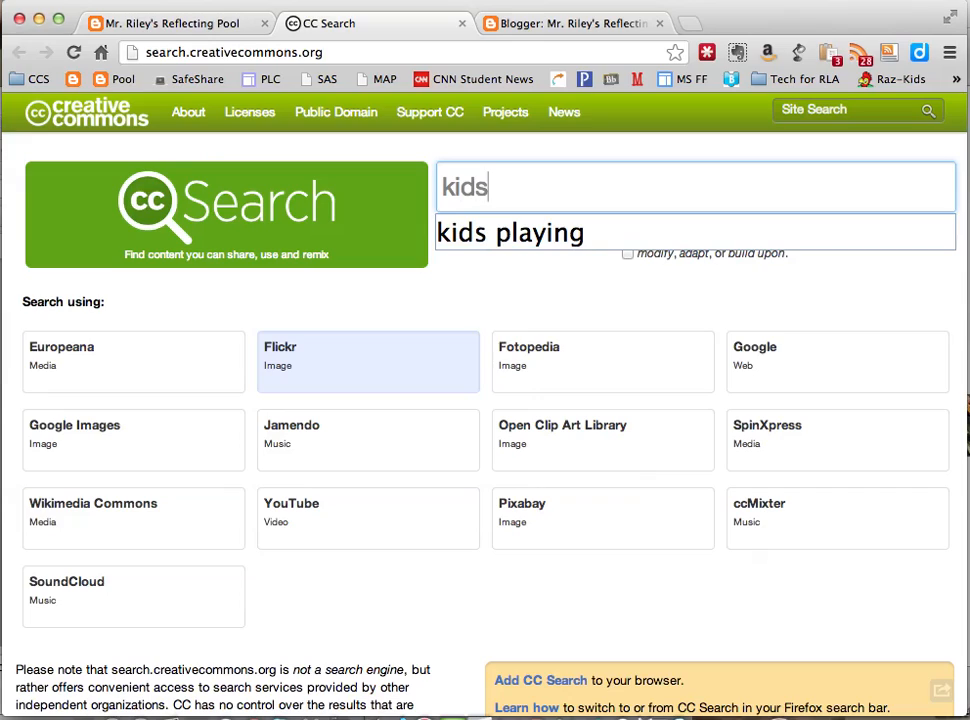
pyautogui.write('play')
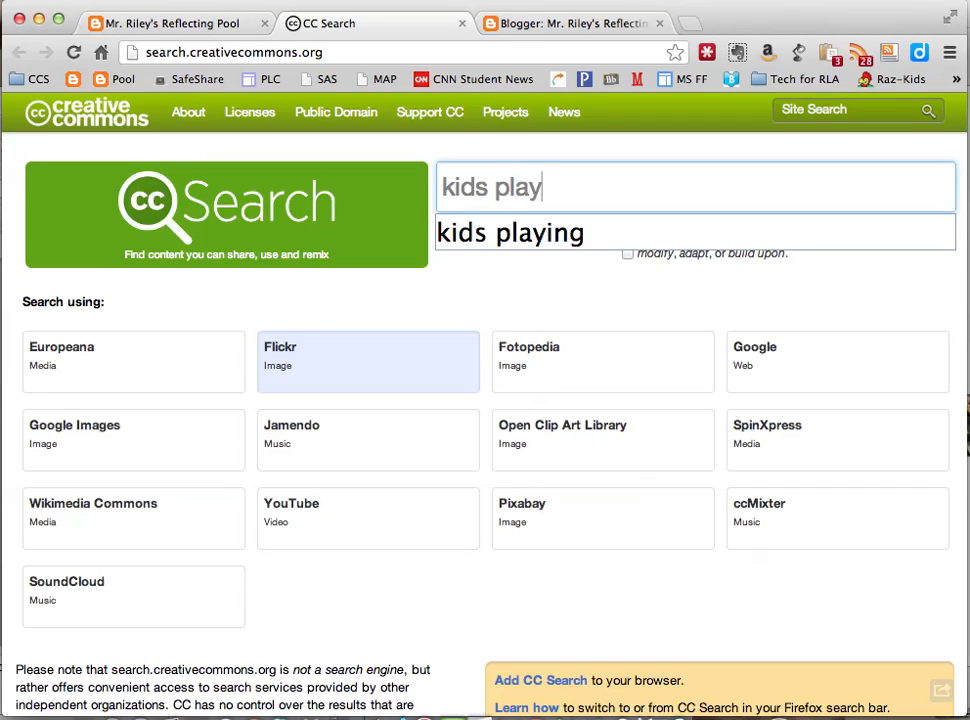
pyautogui.write('ing')
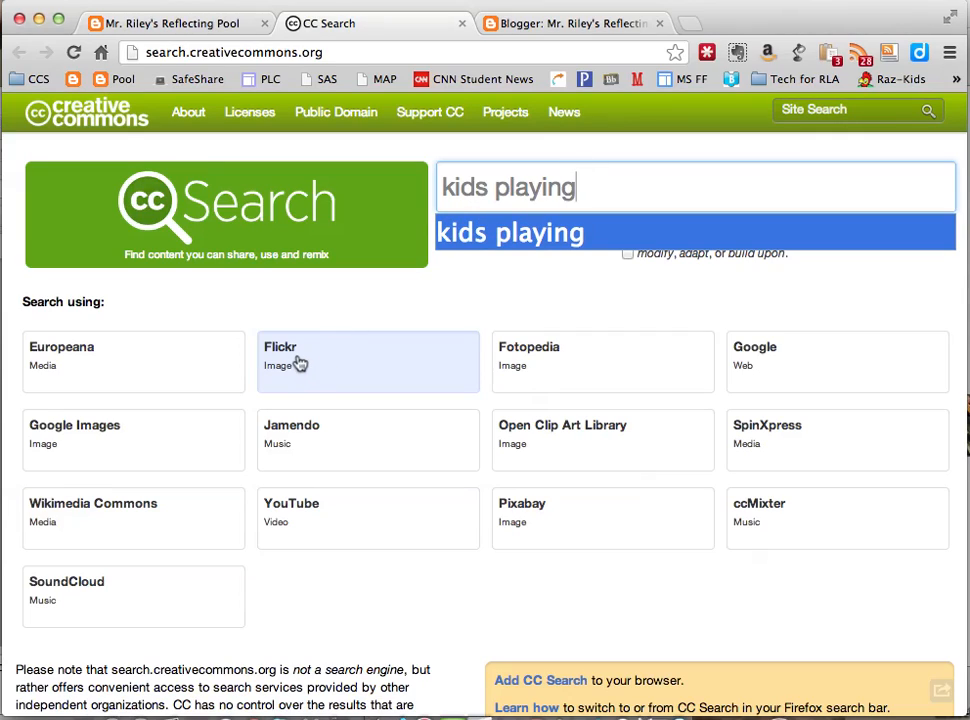
pyautogui.click(368, 362)
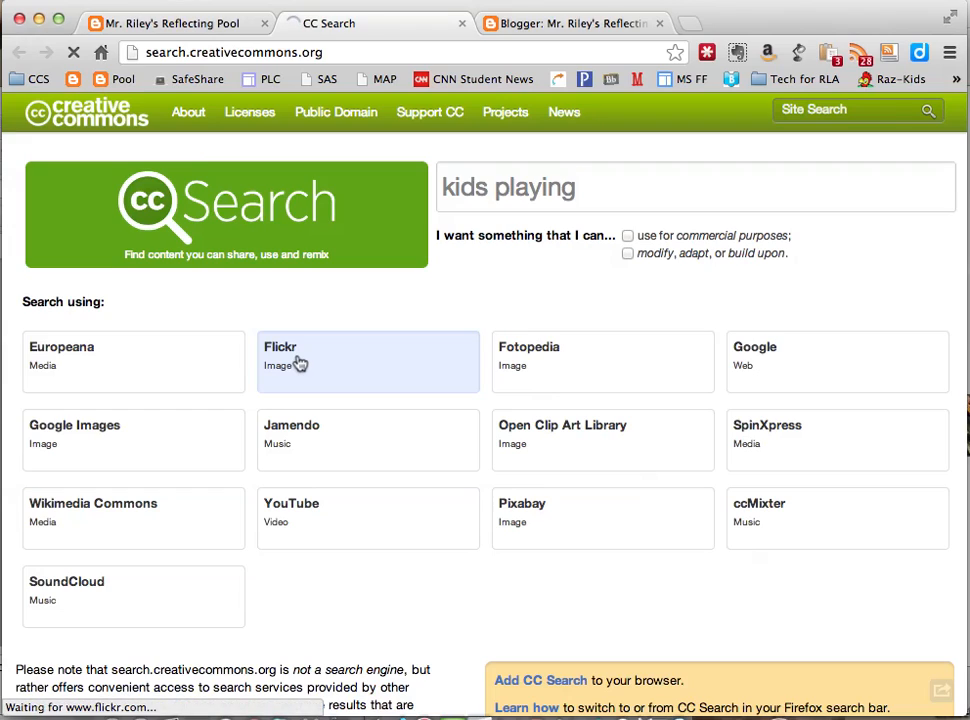
pyautogui.click(368, 362)
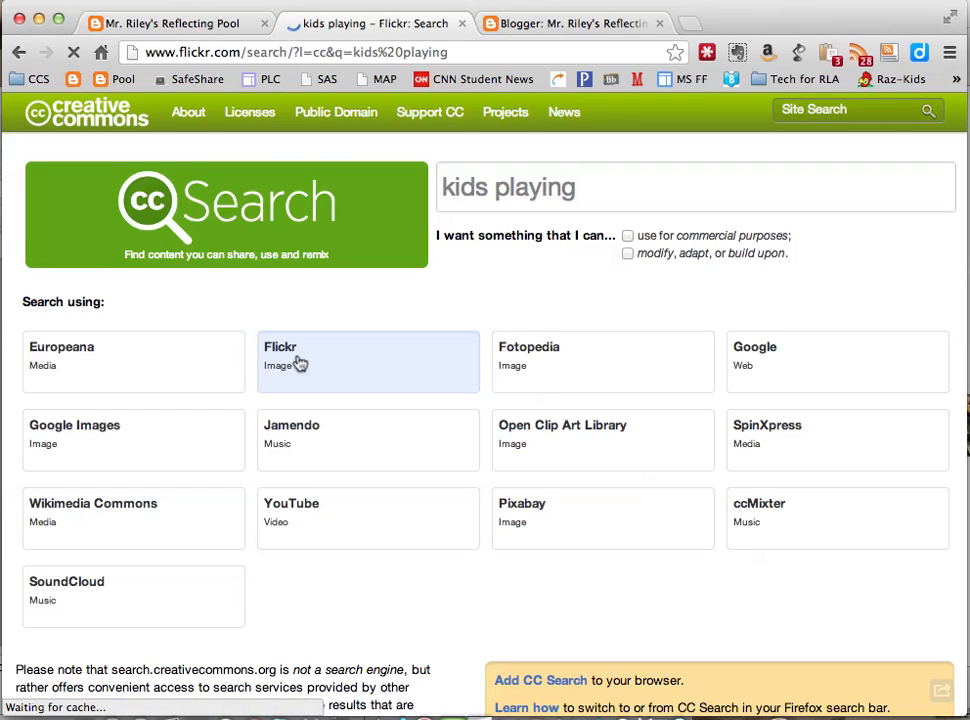
pyautogui.click(368, 362)
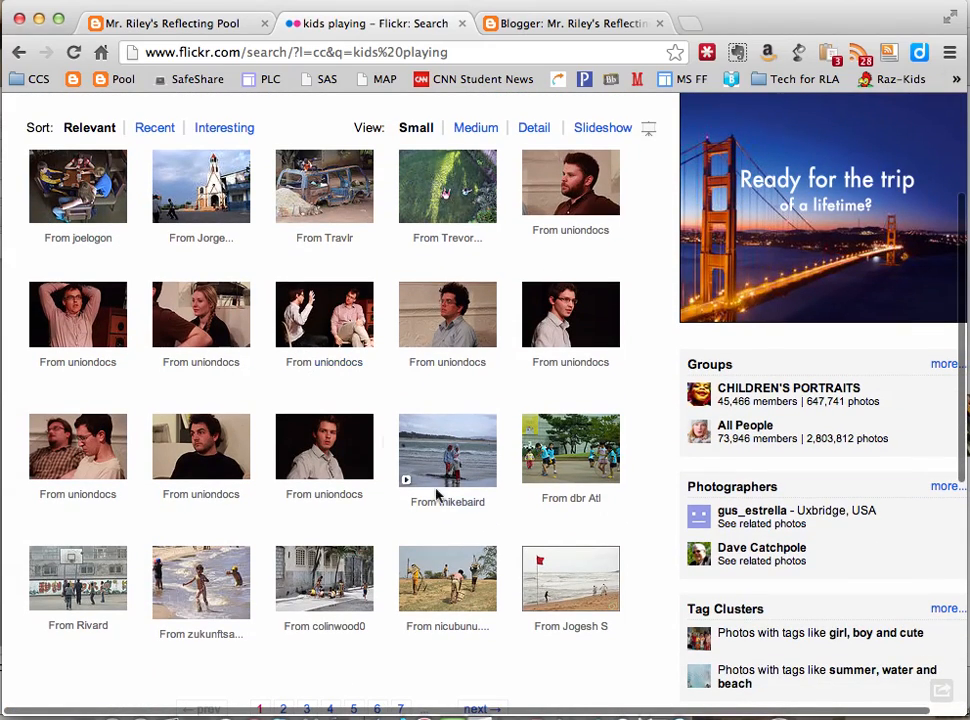
# Step: Go to page 2 of the Flickr results and open the photo of two kids with a ribbon
pyautogui.scroll(-3)
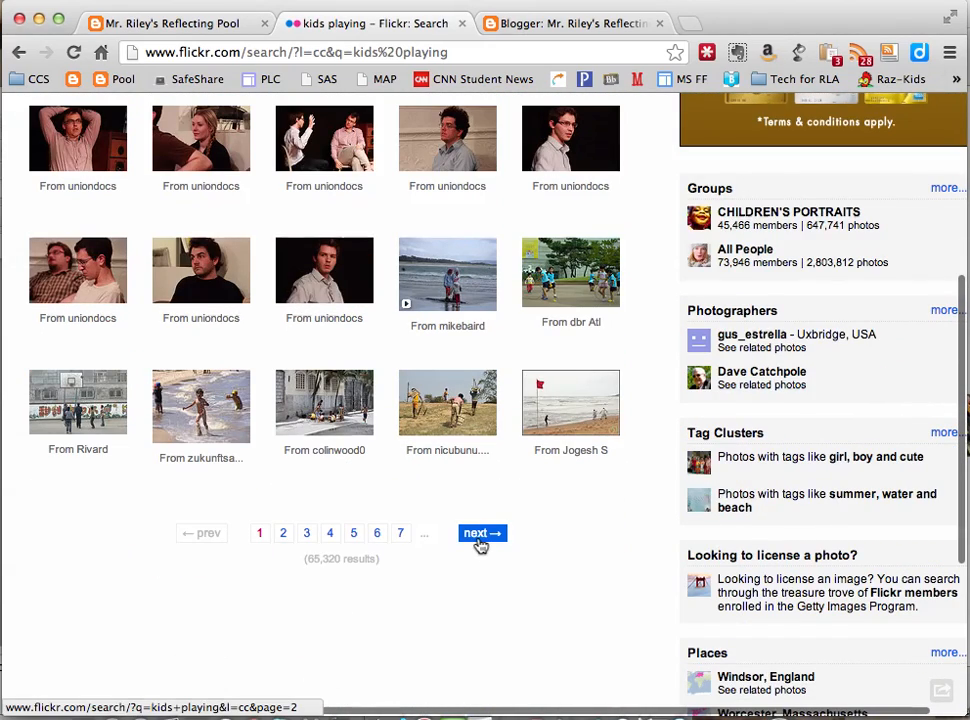
pyautogui.click(482, 532)
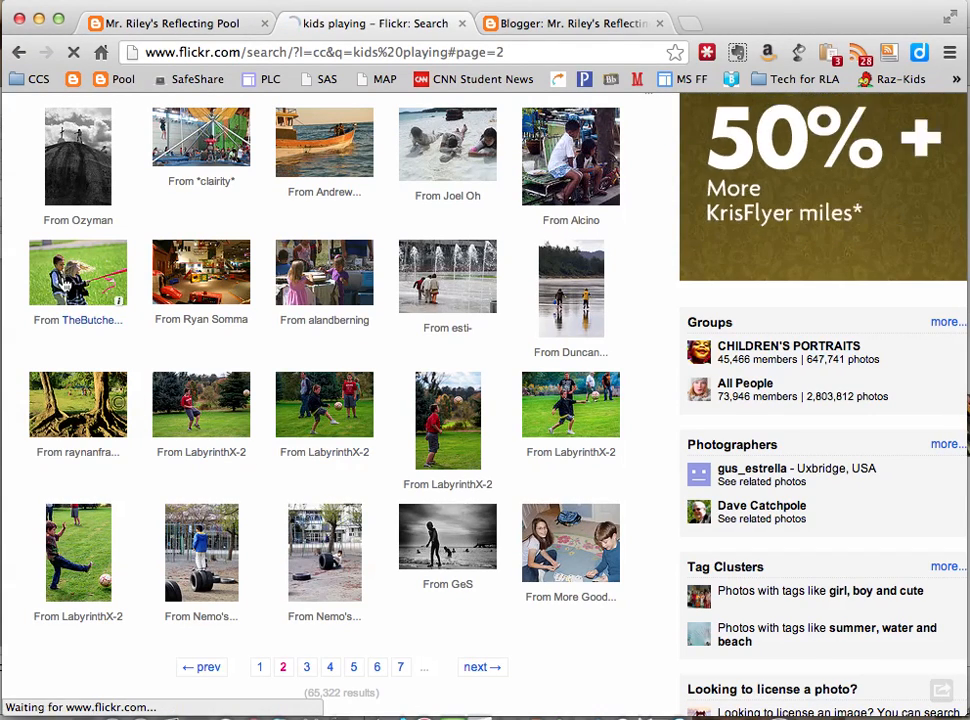
pyautogui.click(78, 272)
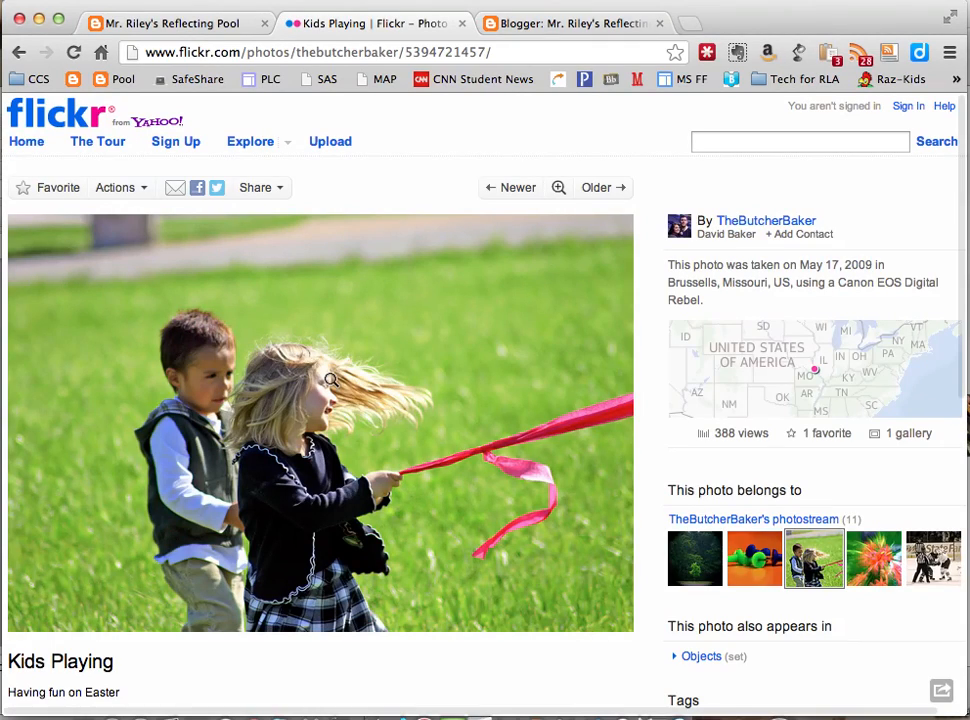
pyautogui.moveTo(416, 348)
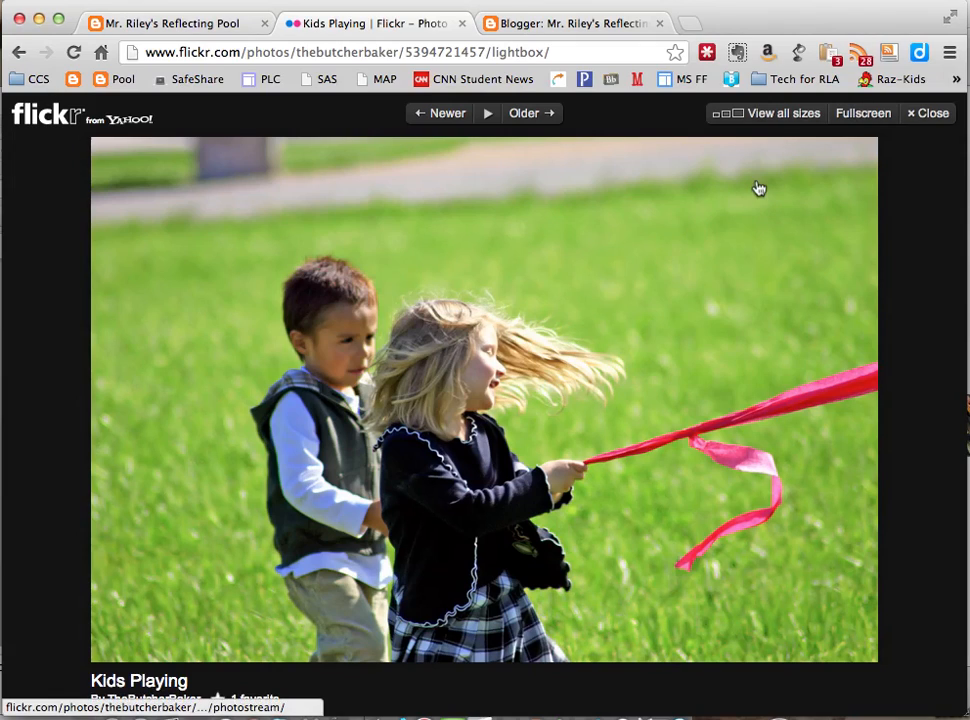
# Step: Choose the photo's Small 320 size, copy its image URL, and return to the Blogger dashboard
pyautogui.click(782, 112)
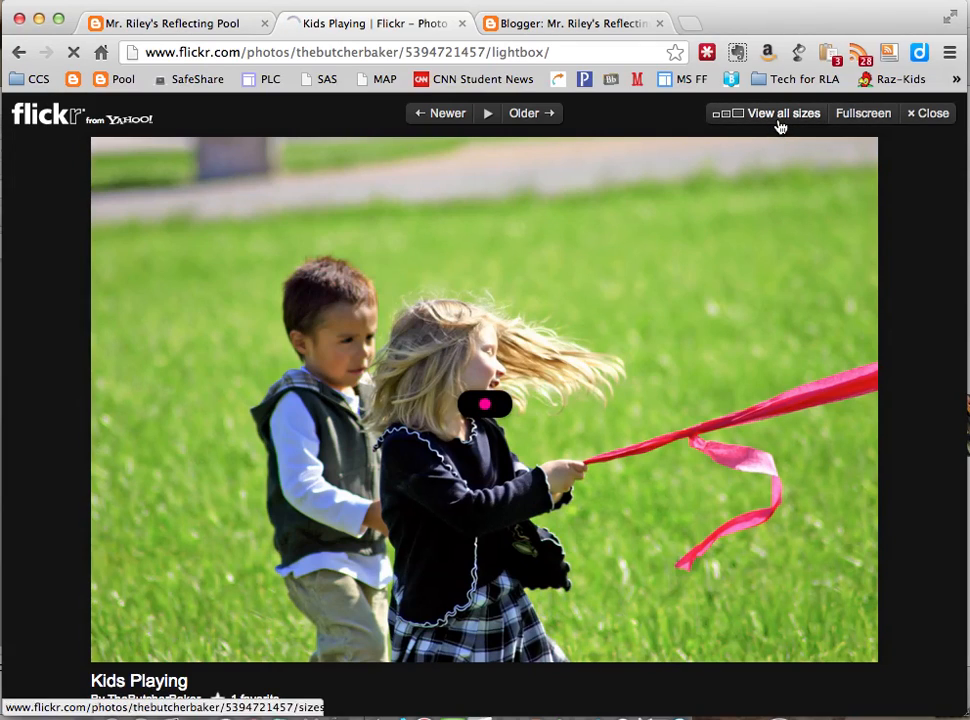
pyautogui.click(784, 112)
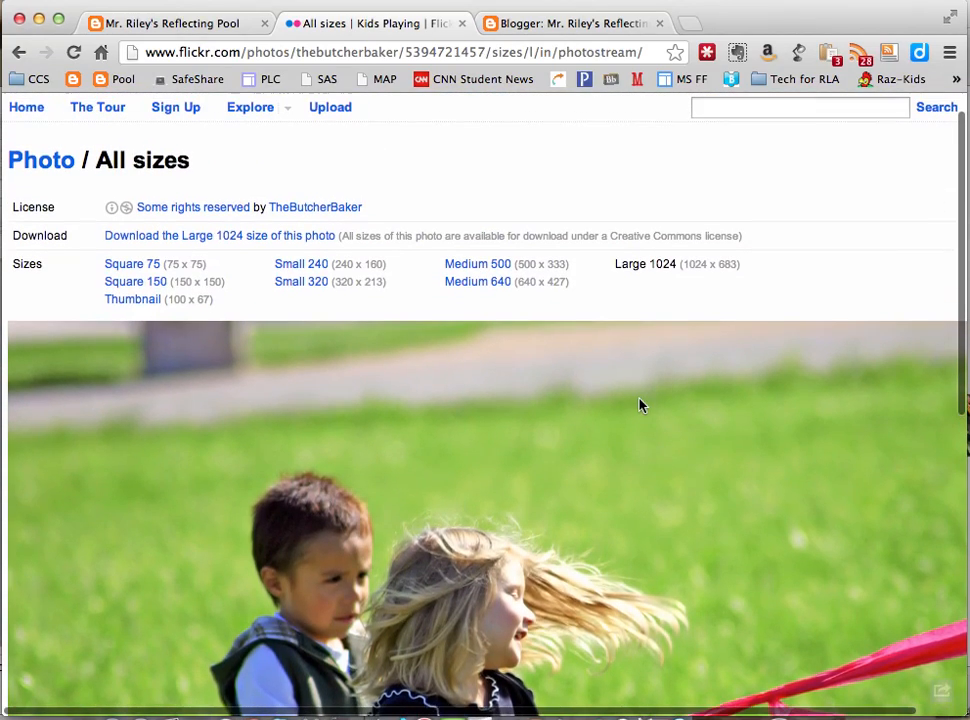
pyautogui.click(300, 280)
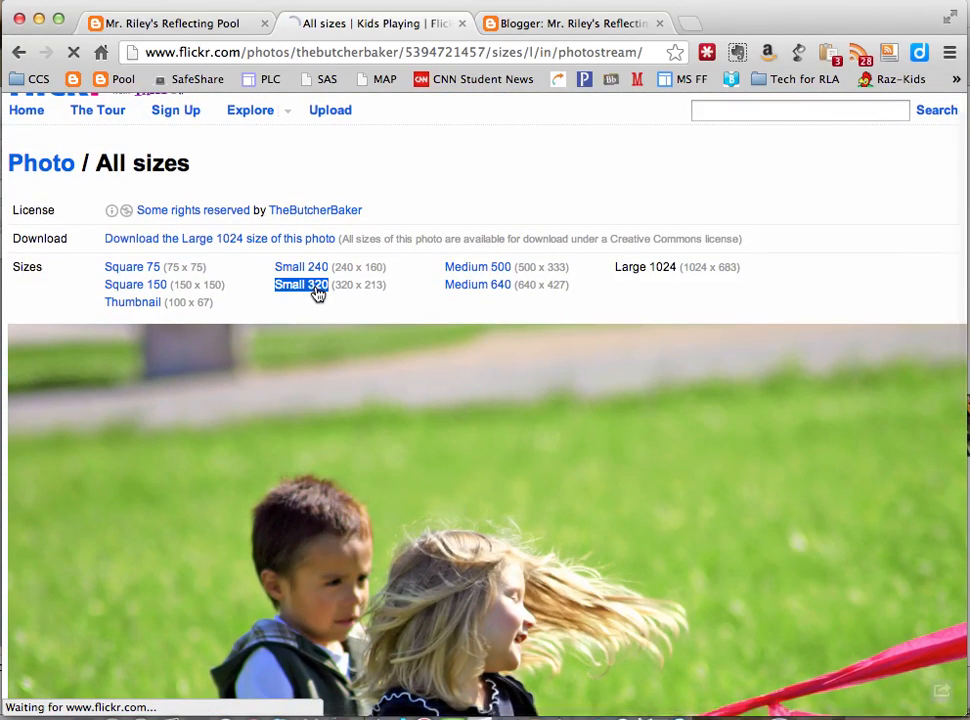
pyautogui.click(300, 284)
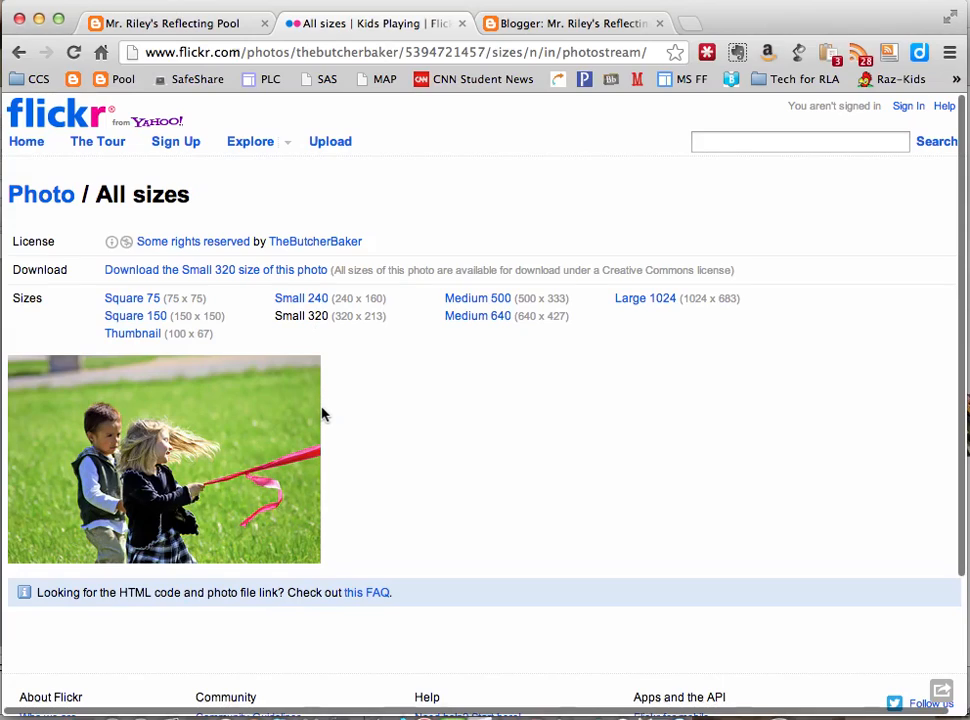
pyautogui.moveTo(198, 462)
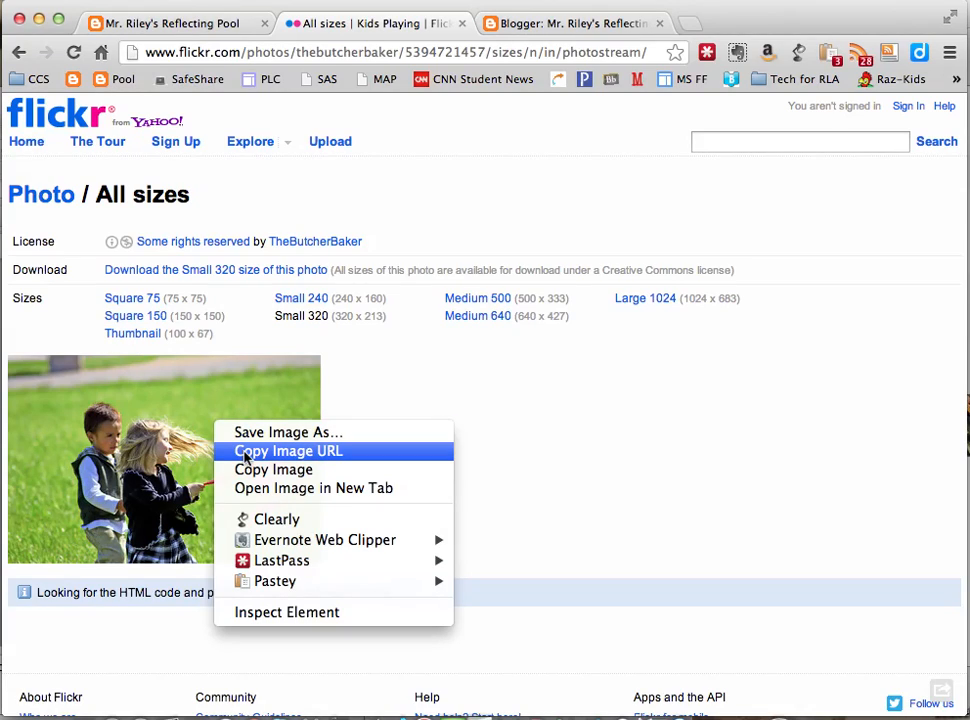
pyautogui.click(288, 452)
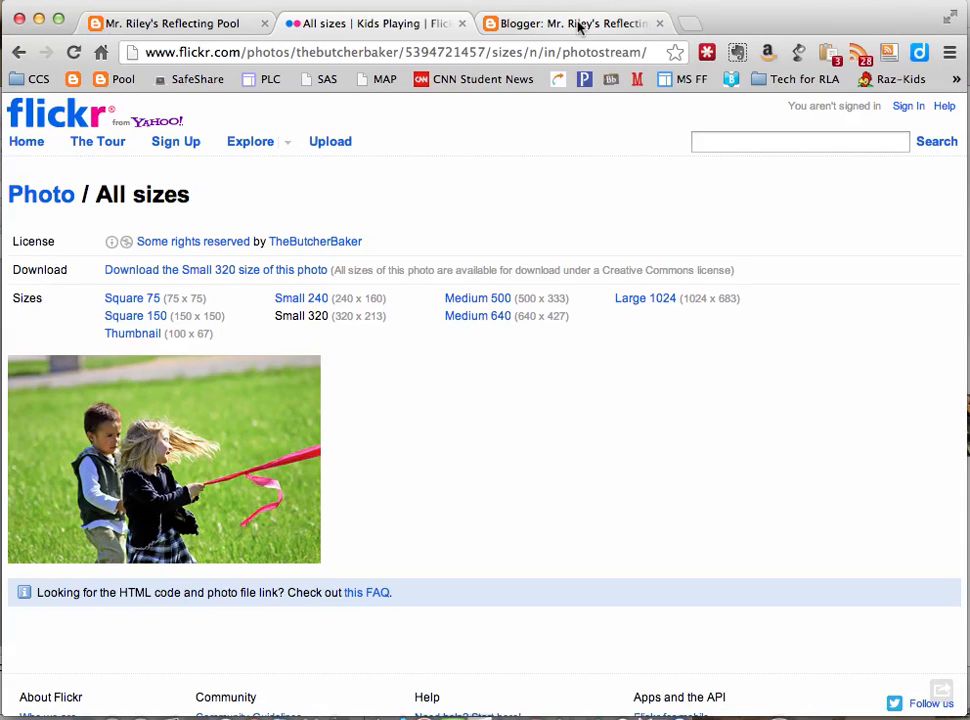
pyautogui.click(572, 24)
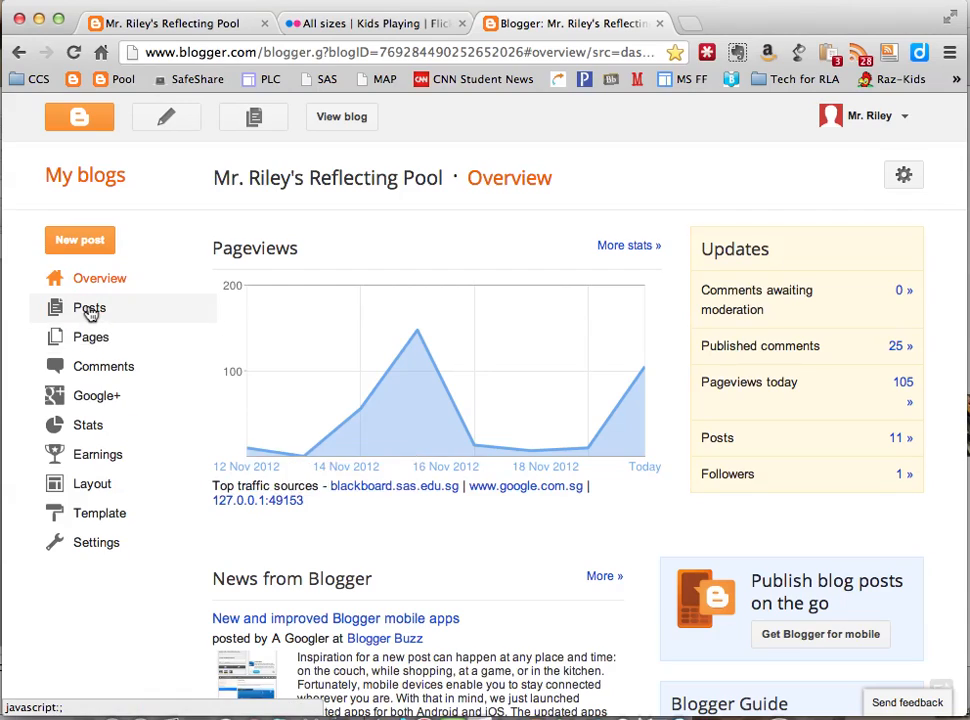
# Step: From the posts list, open the 'All Work and No Play...' post in the editor and scroll to the image spot
pyautogui.click(88, 308)
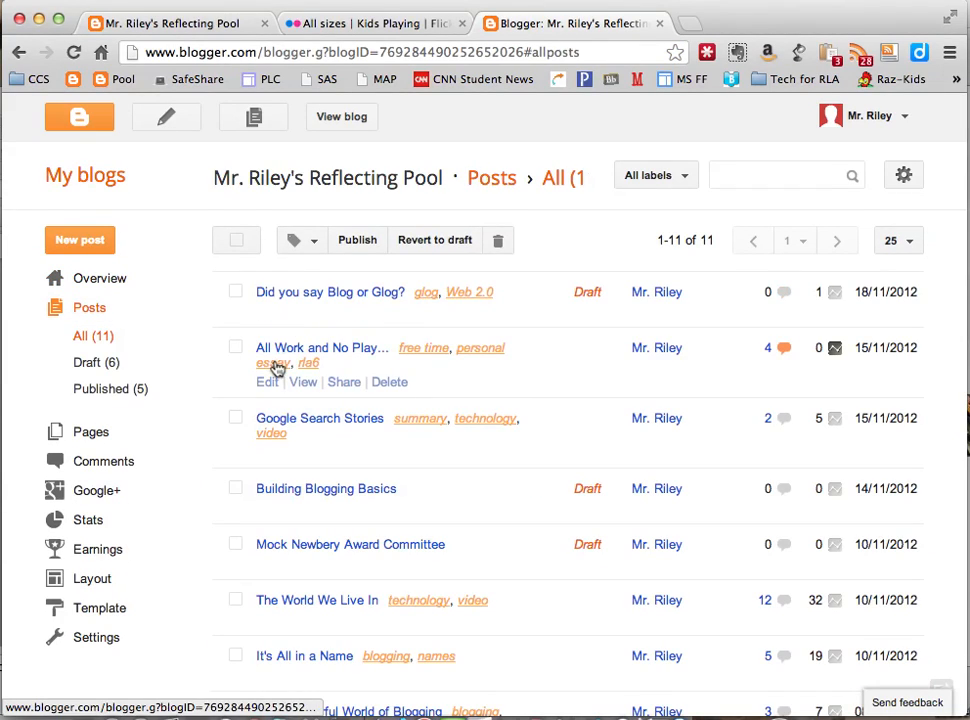
pyautogui.moveTo(268, 382)
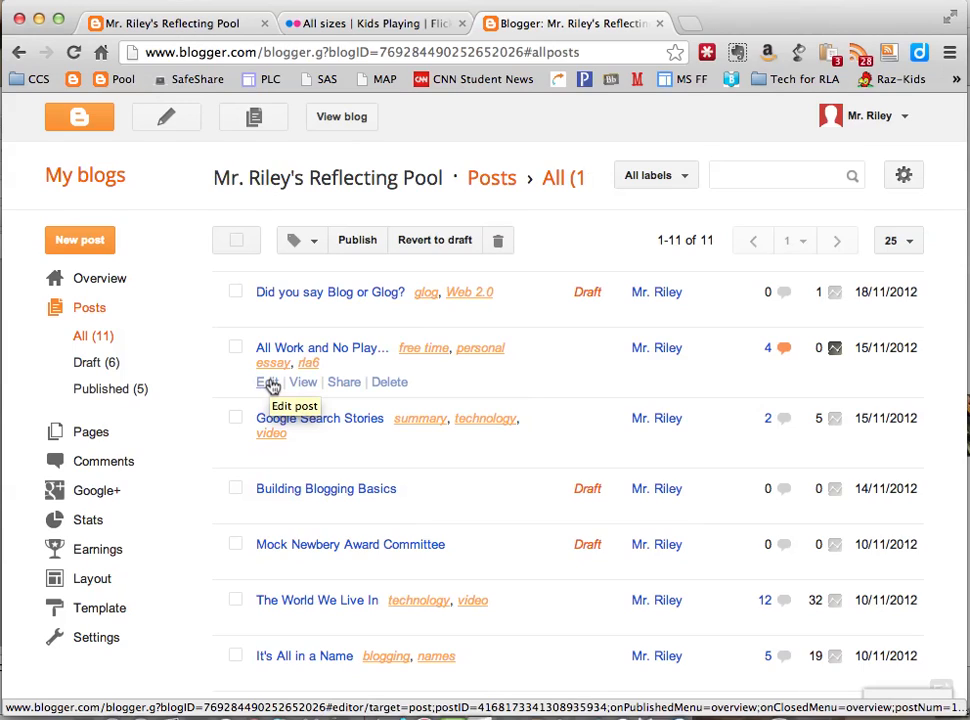
pyautogui.click(268, 382)
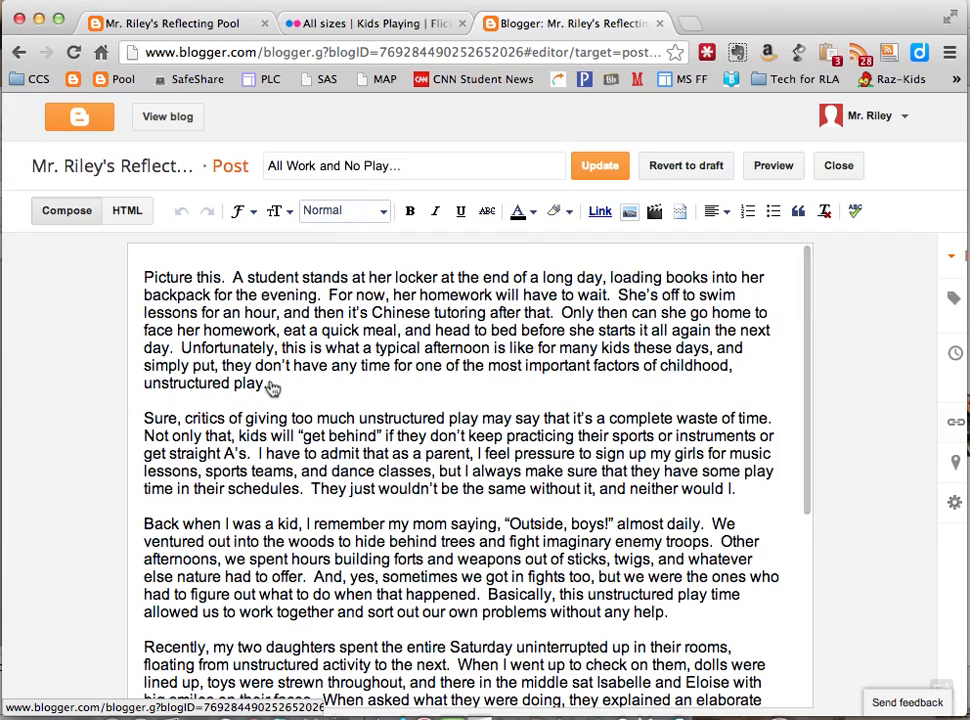
pyautogui.scroll(-3)
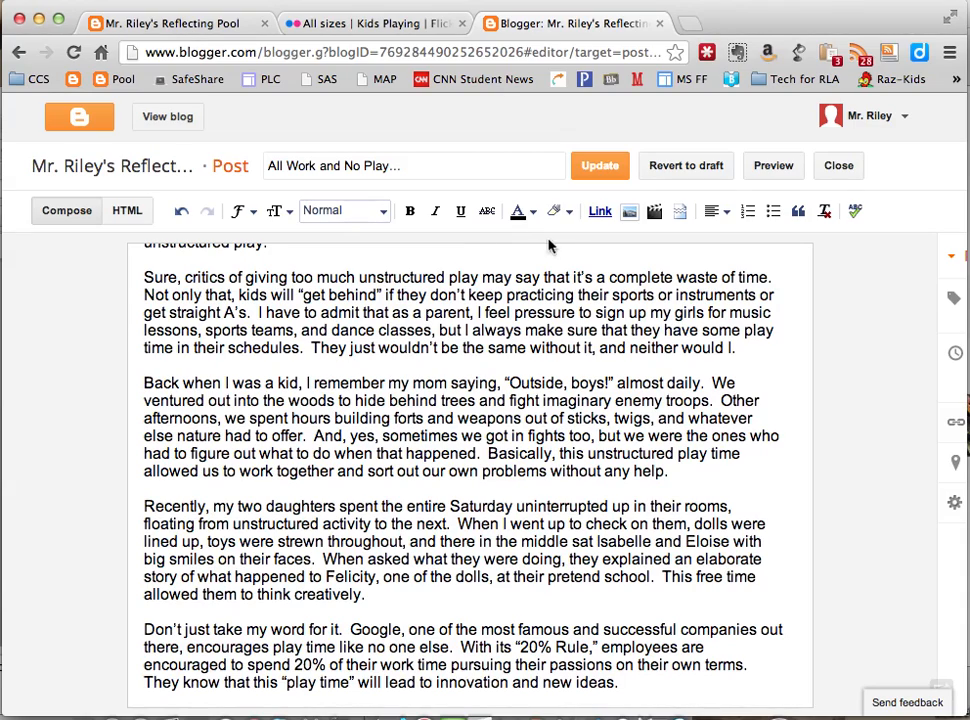
pyautogui.moveTo(630, 212)
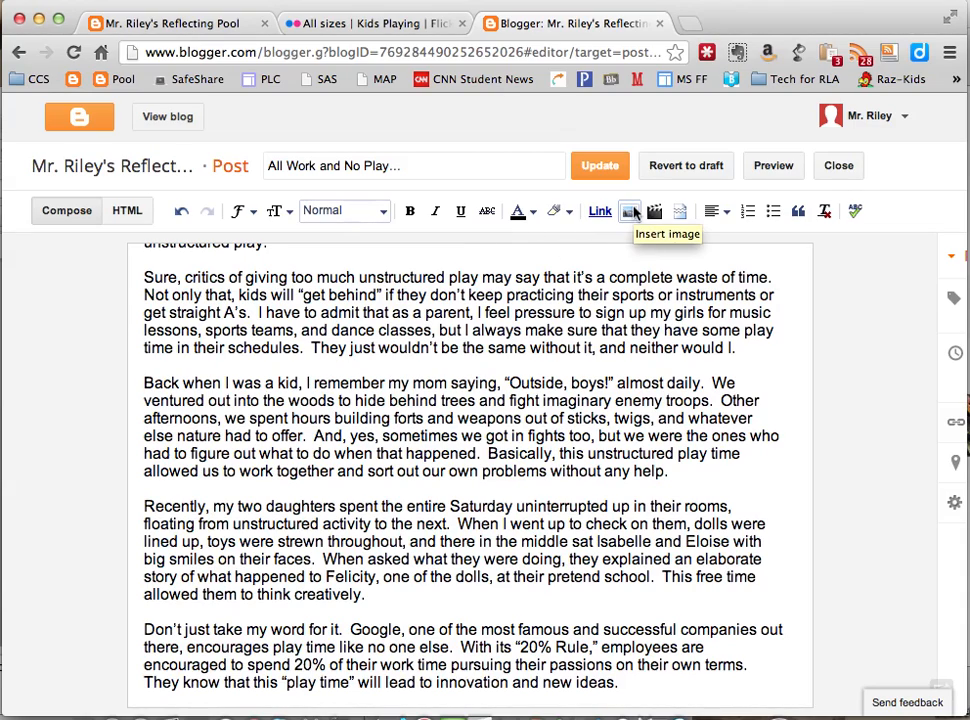
pyautogui.click(628, 212)
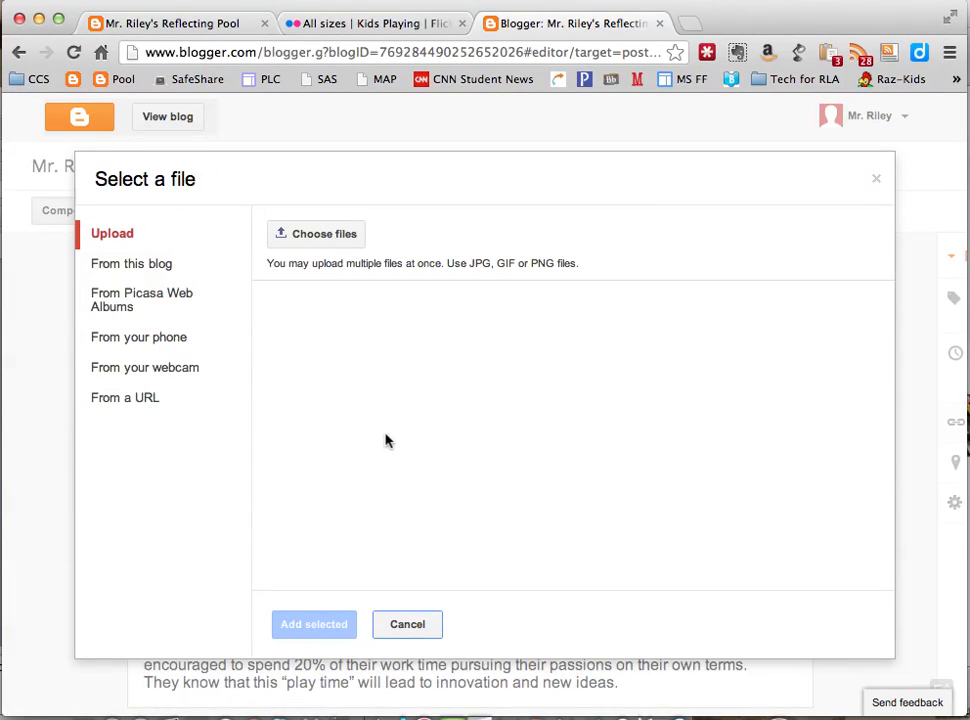
pyautogui.moveTo(144, 368)
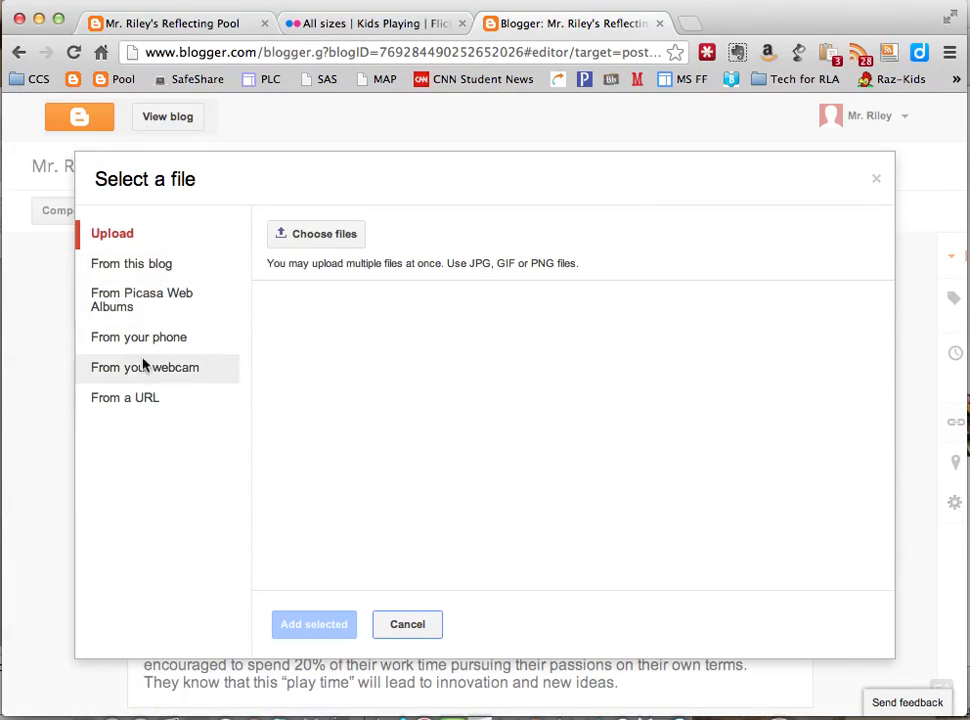
pyautogui.moveTo(144, 372)
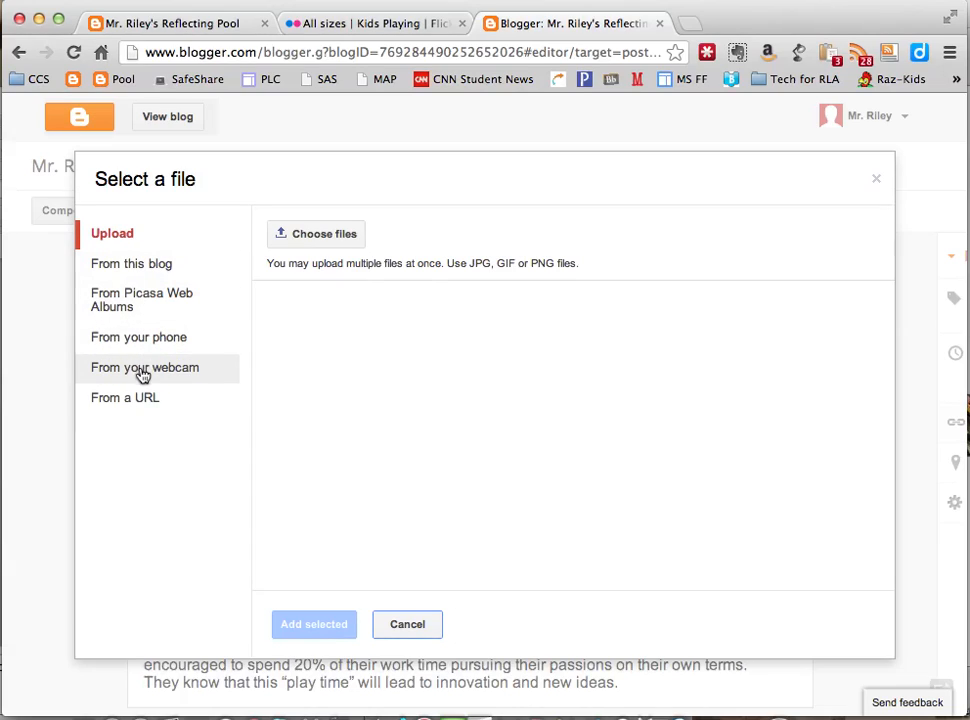
pyautogui.click(126, 396)
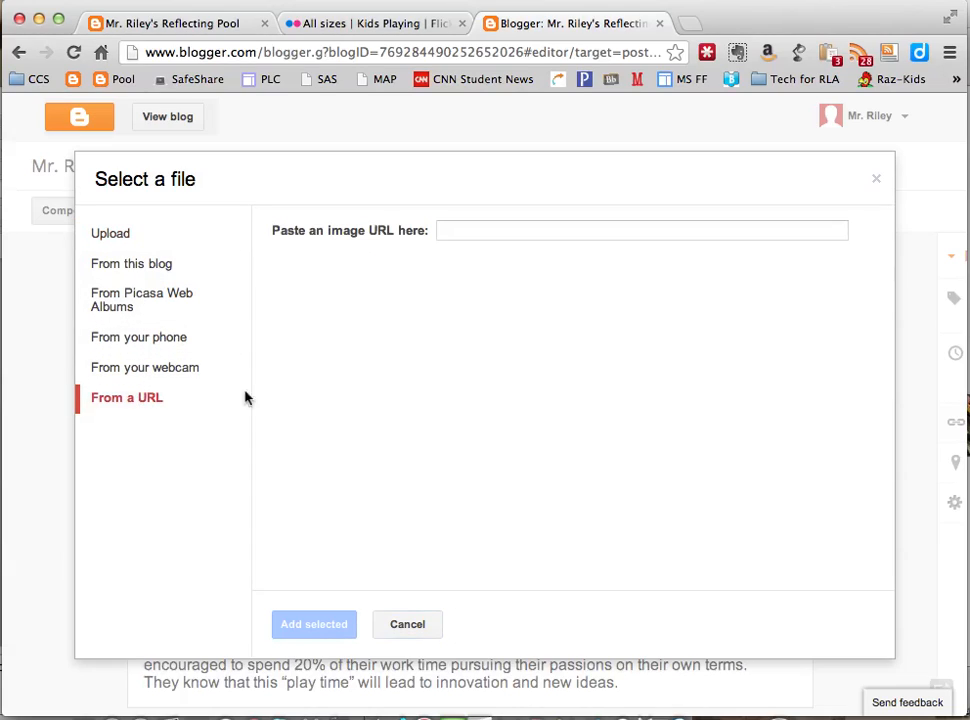
pyautogui.click(640, 230)
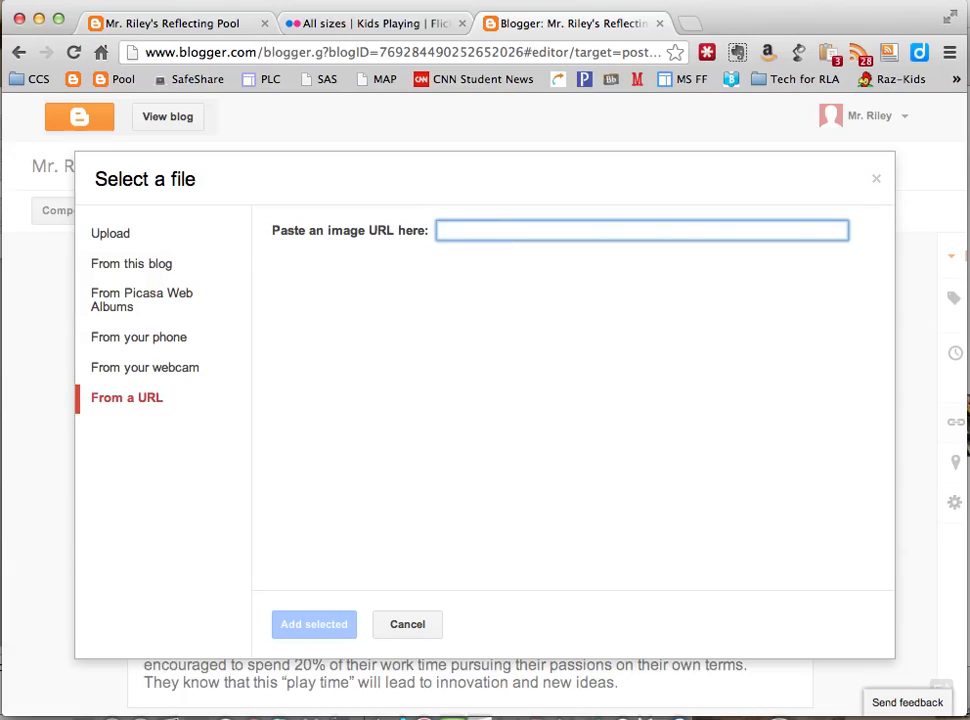
pyautogui.write('http://farm5.staticflickr.com/4145/5394721457_bd32e7211c_n.jpg')
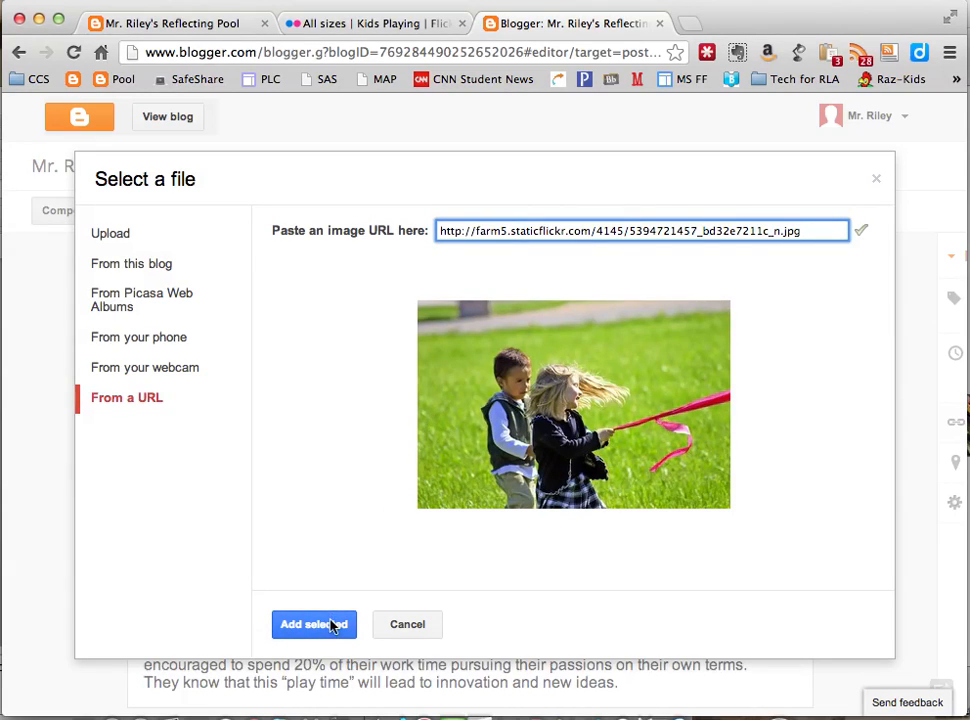
pyautogui.click(314, 624)
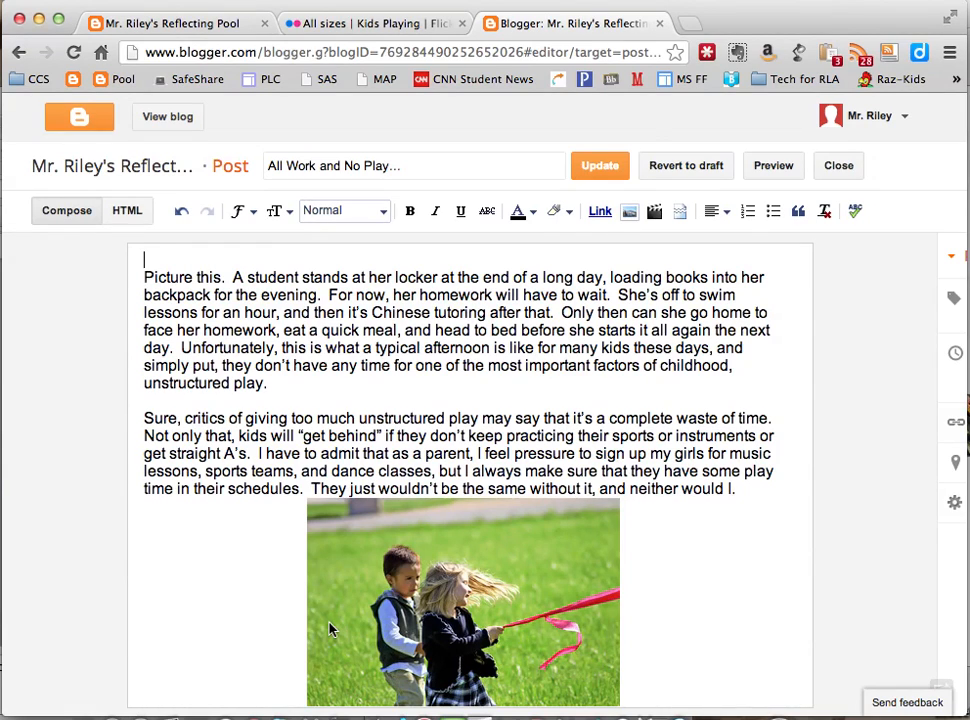
# Step: Right-align the kids photo so text wraps beside it, then go back to the Flickr page
pyautogui.scroll(-3)
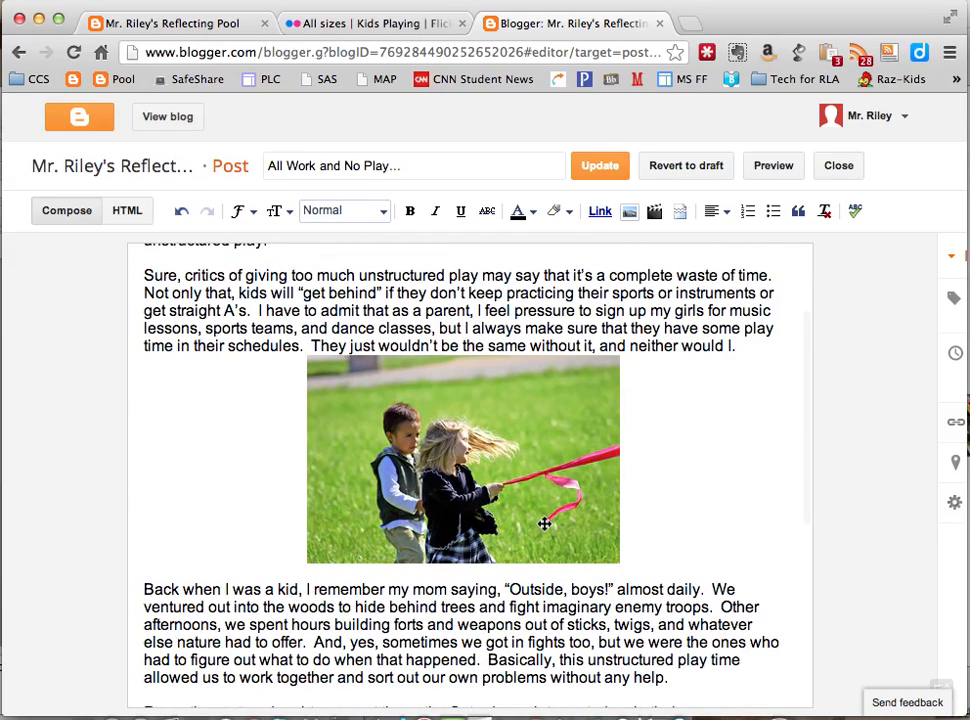
pyautogui.click(464, 460)
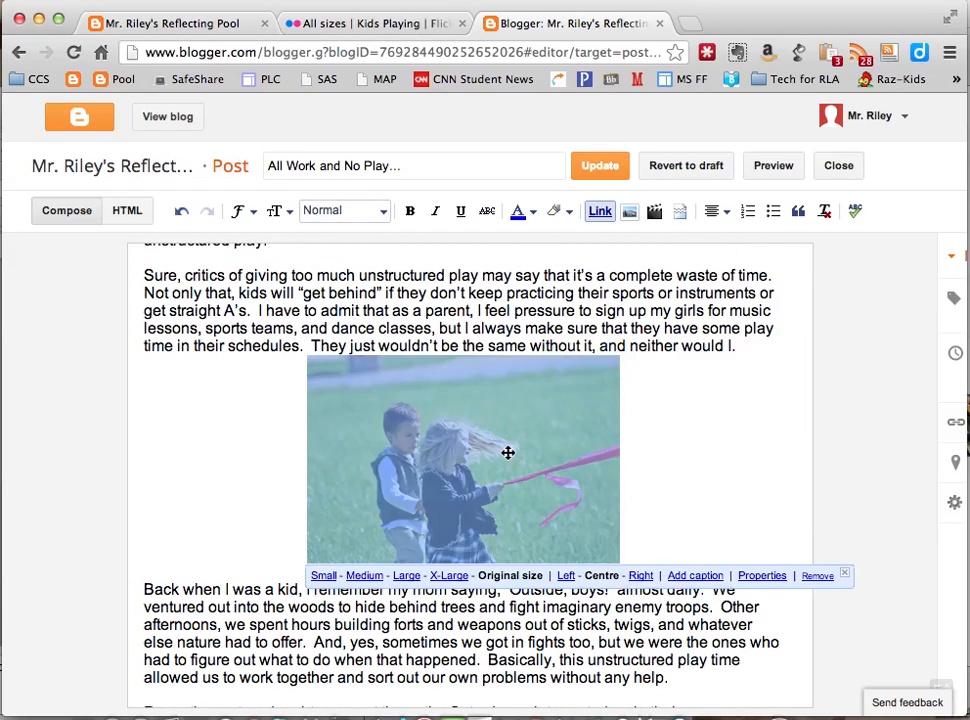
pyautogui.click(404, 576)
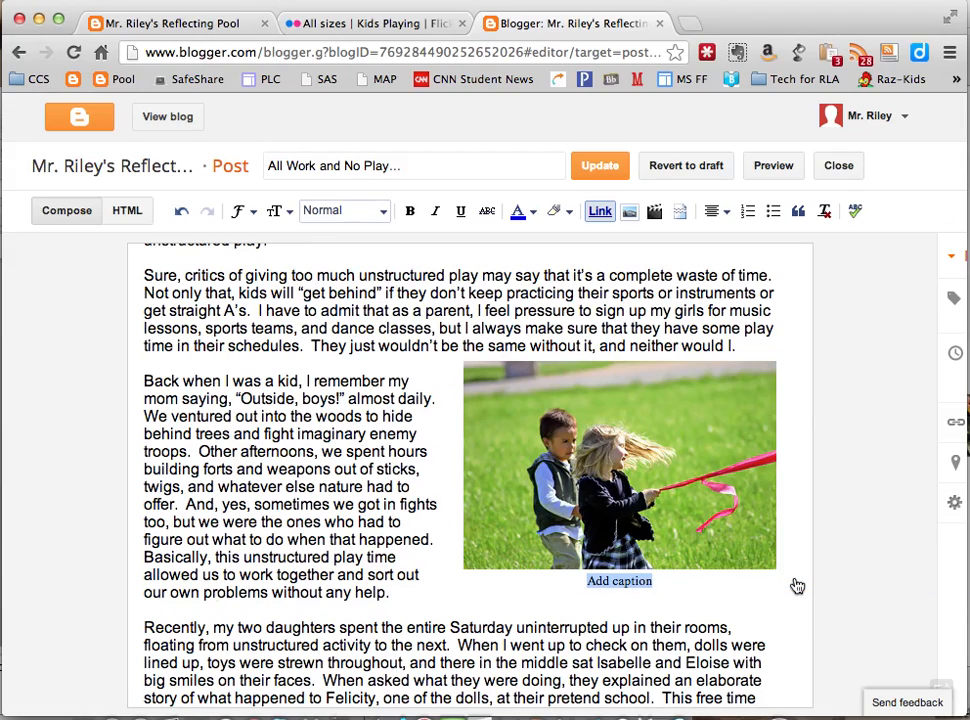
pyautogui.click(620, 464)
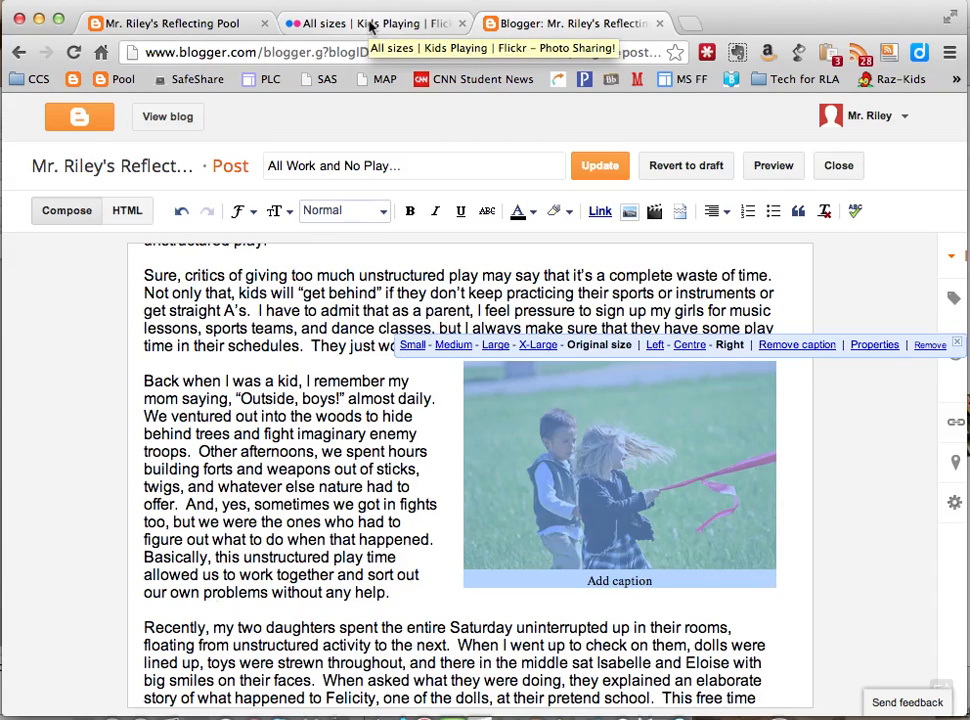
pyautogui.click(370, 22)
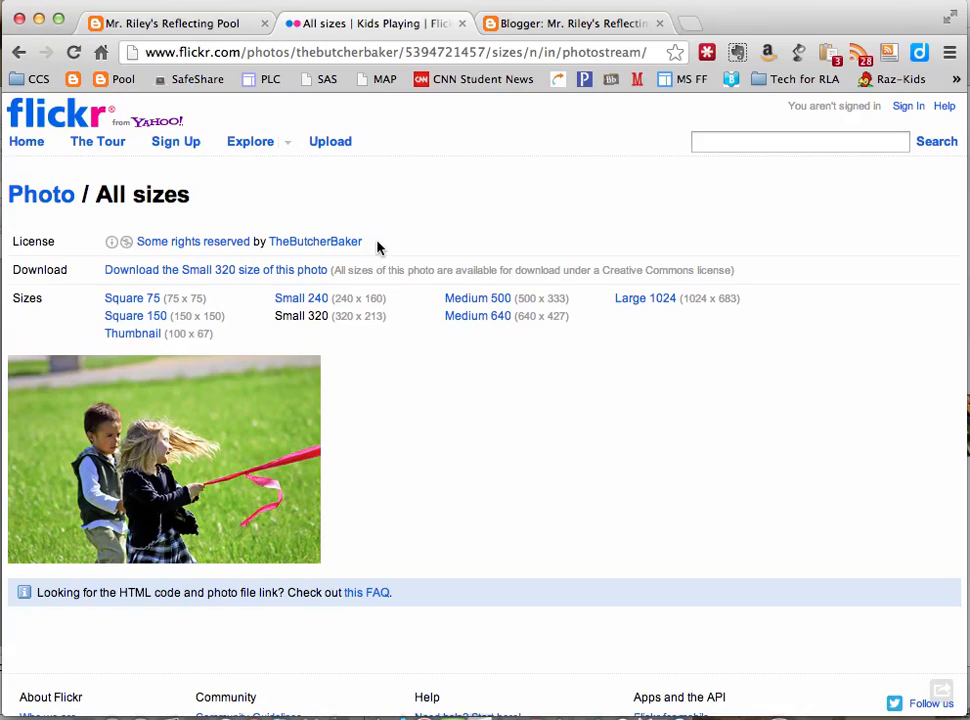
pyautogui.moveTo(192, 240)
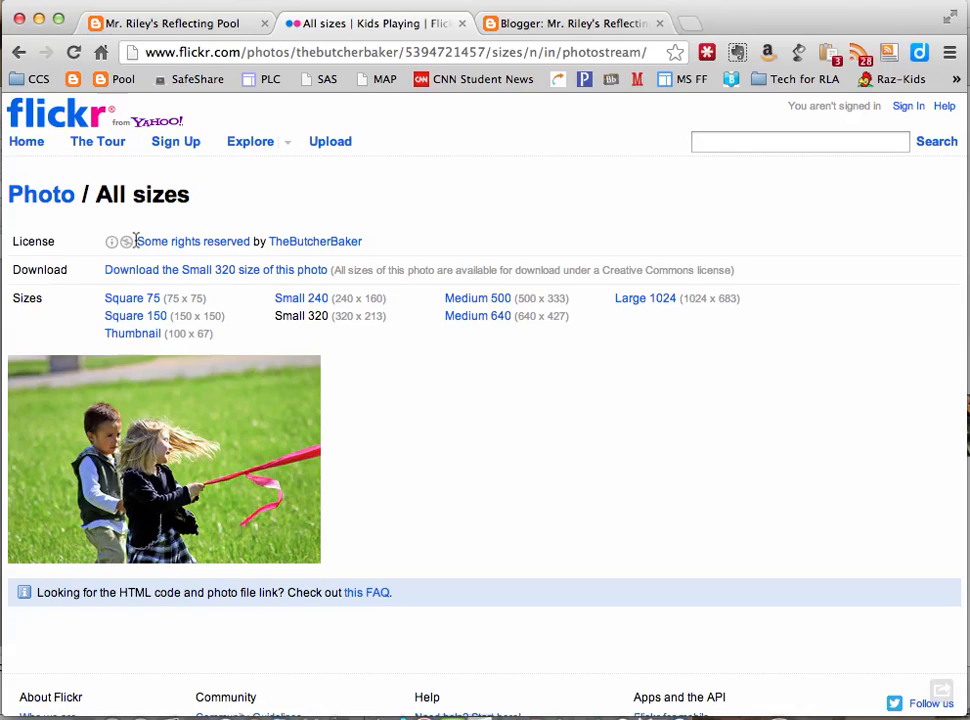
# Step: Select the 'Some rights reserved by TheButcherBaker' credit line and return to the post editor
pyautogui.moveTo(136, 240); pyautogui.dragTo(368, 240)
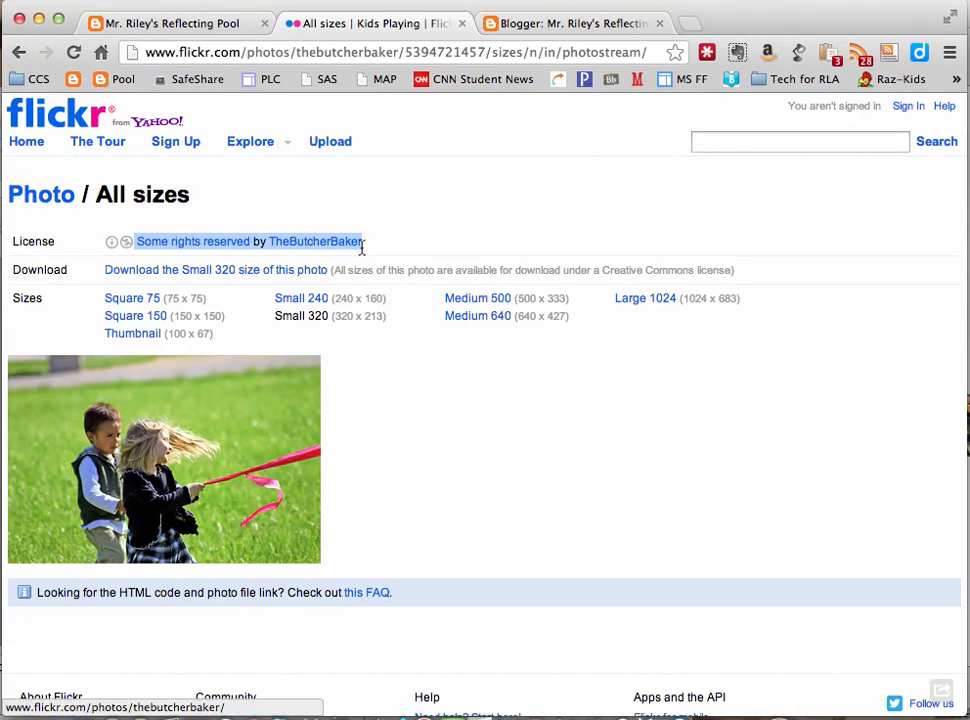
pyautogui.moveTo(364, 190)
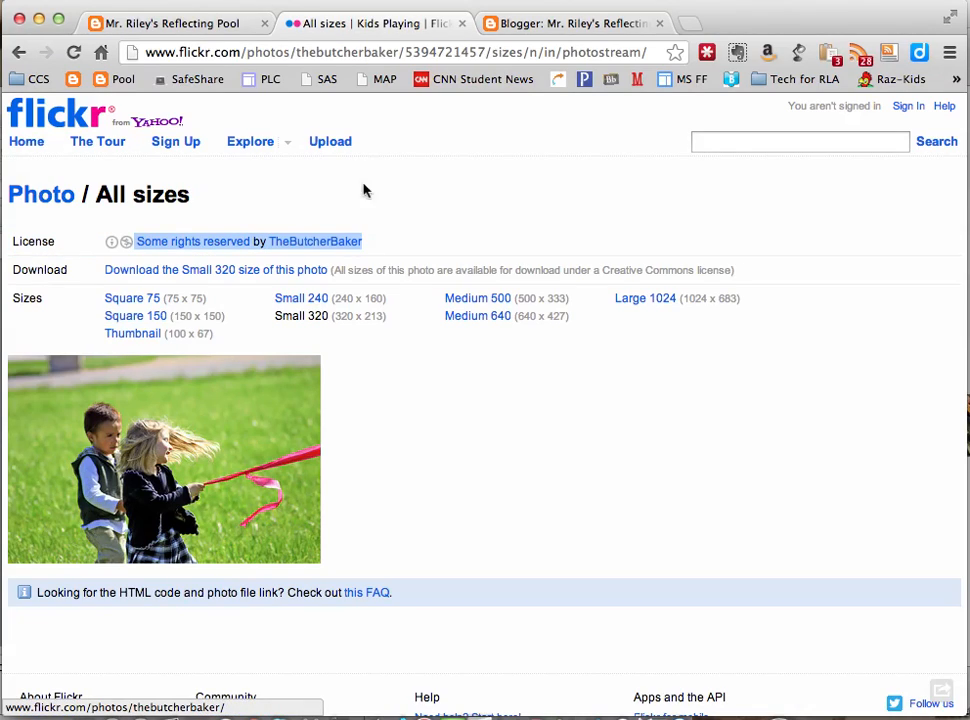
pyautogui.click(570, 24)
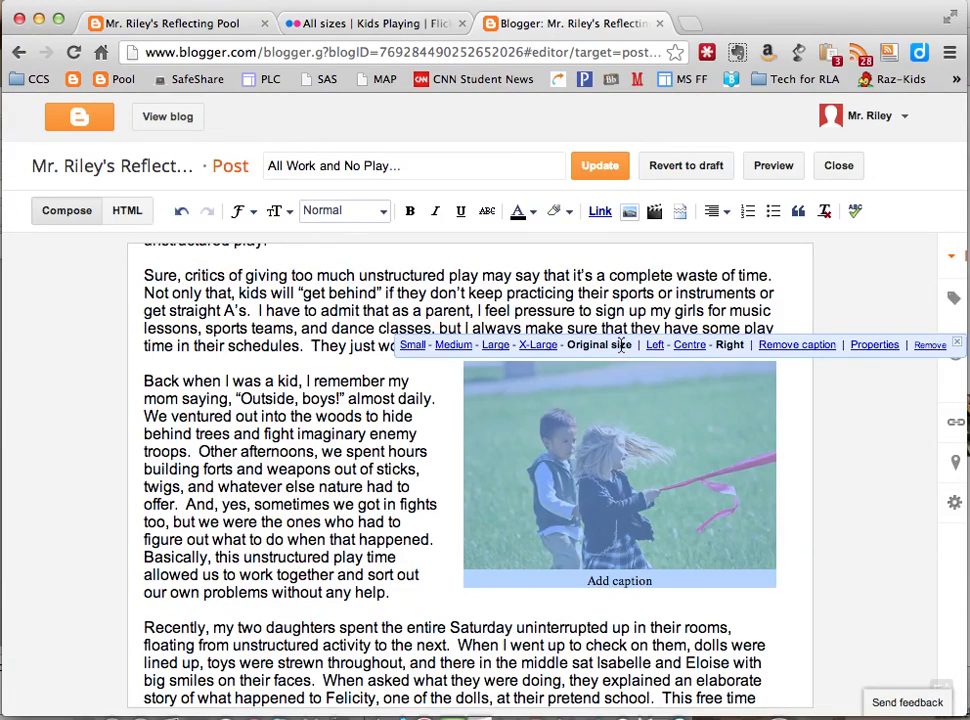
# Step: Paste the TheButcherBaker credit as the photo caption and add it under 'Images from:' at the post's end
pyautogui.click(620, 580)
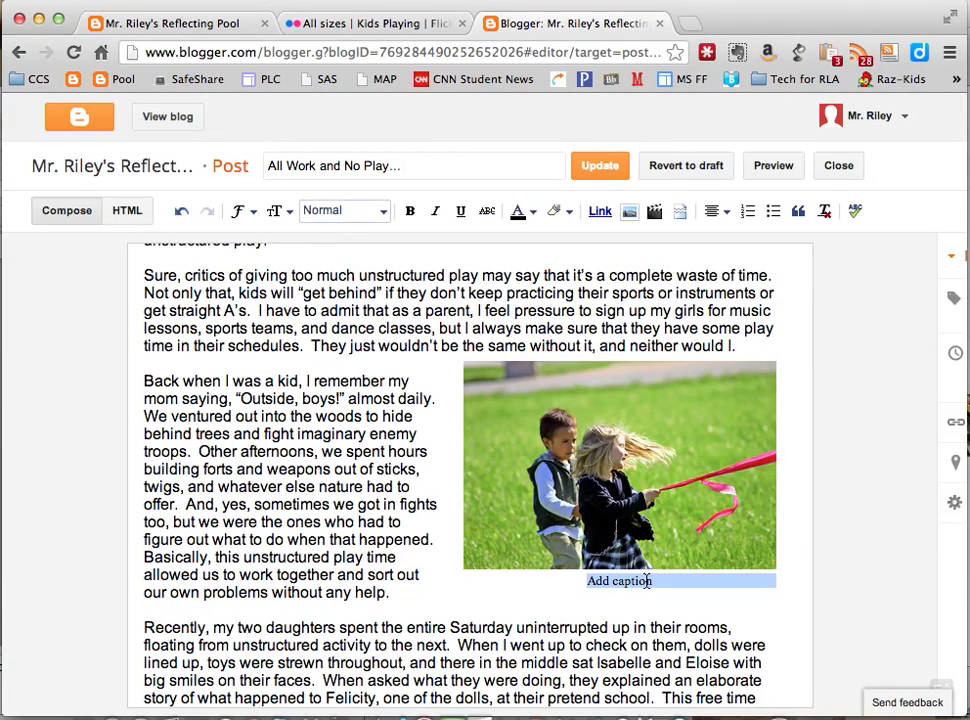
pyautogui.click(620, 464)
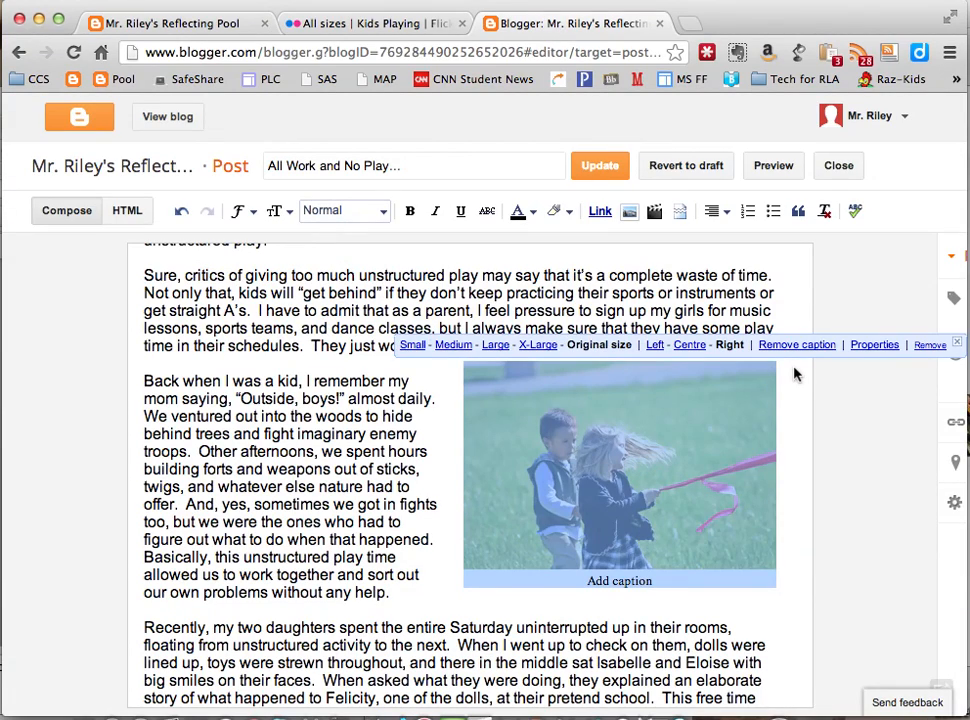
pyautogui.moveTo(788, 362)
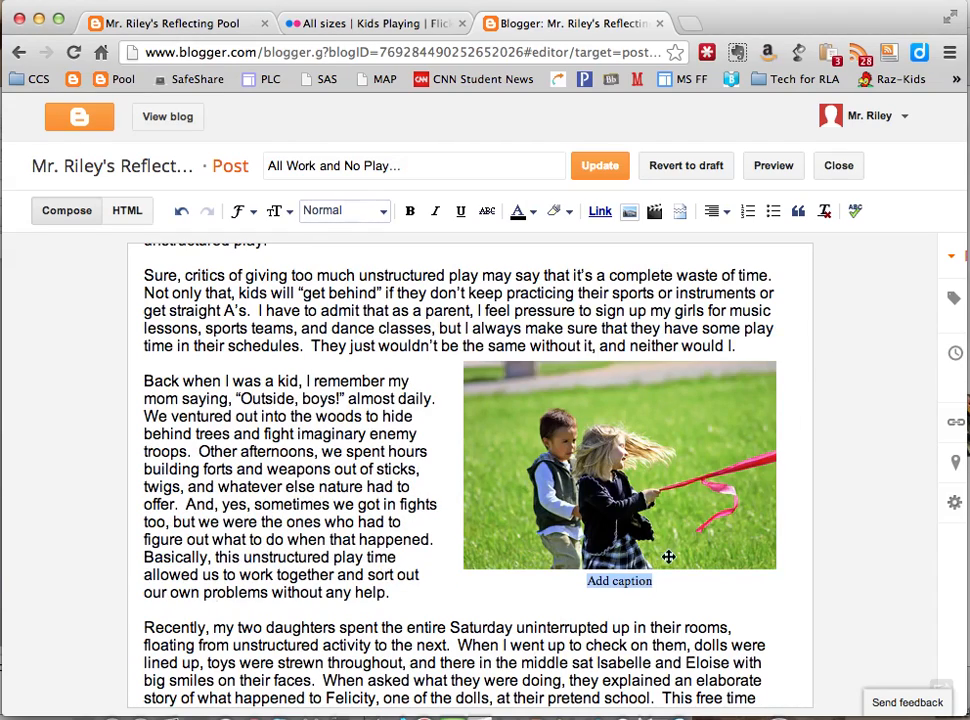
pyautogui.click(620, 580)
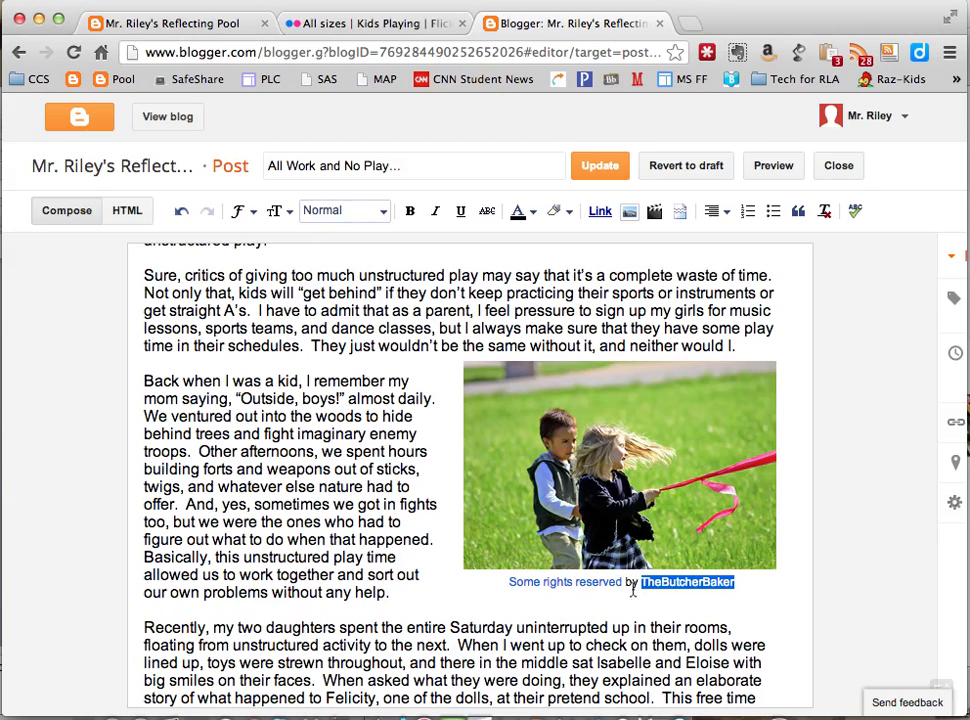
pyautogui.scroll(-3)
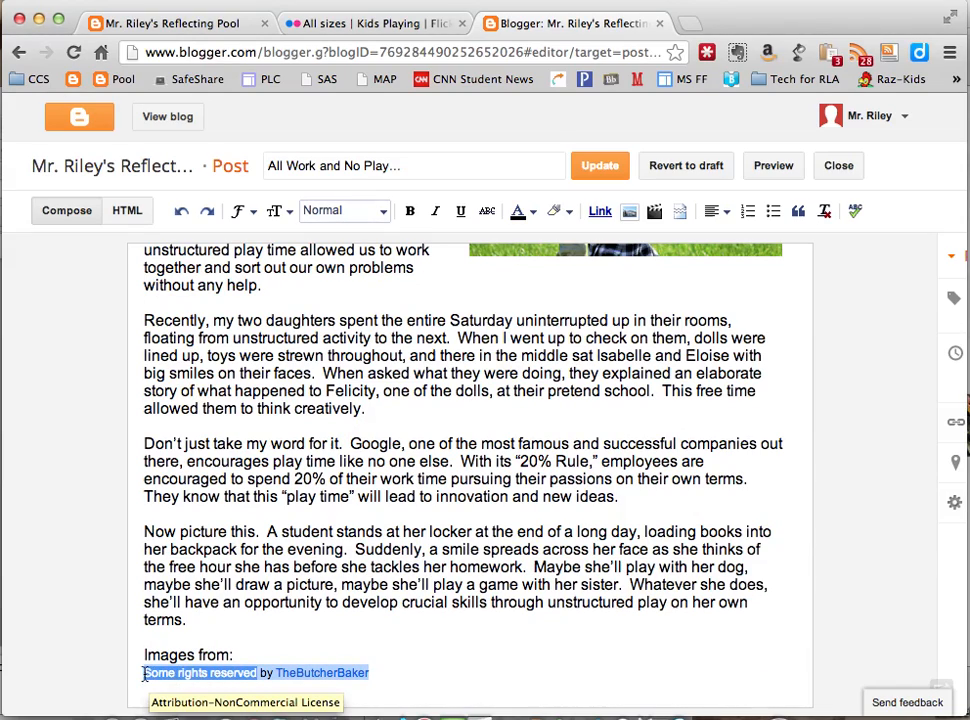
pyautogui.scroll(-3)
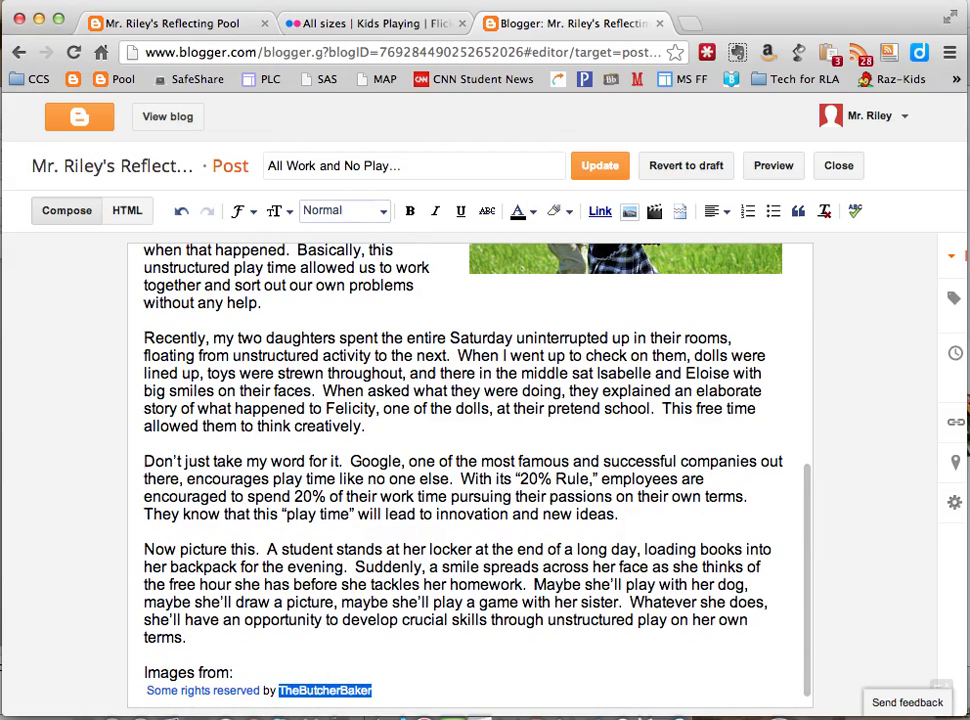